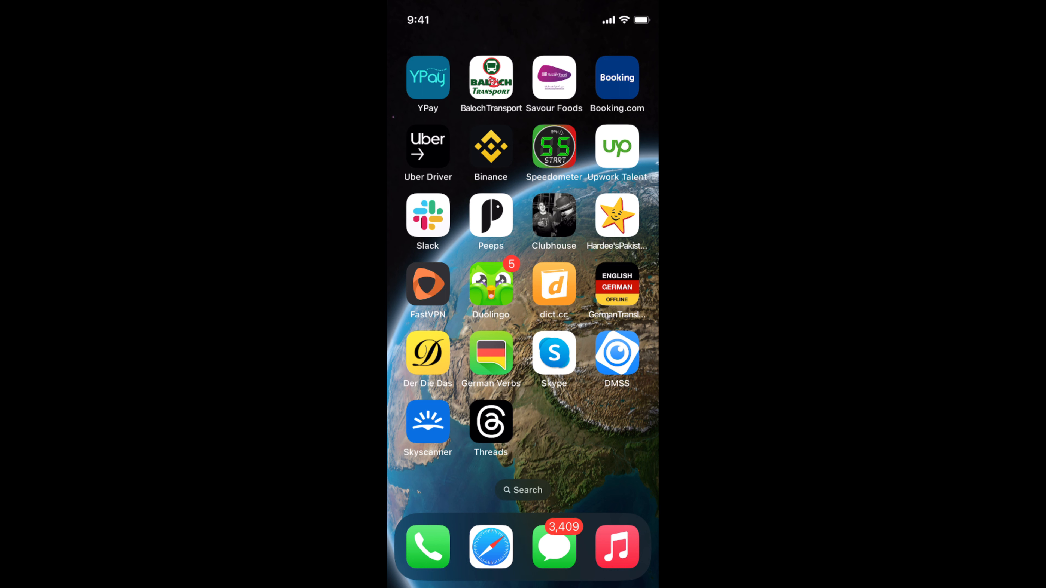
# Step: Launch Threads from the Home Screen to reach its home feed
pyautogui.click(491, 420)
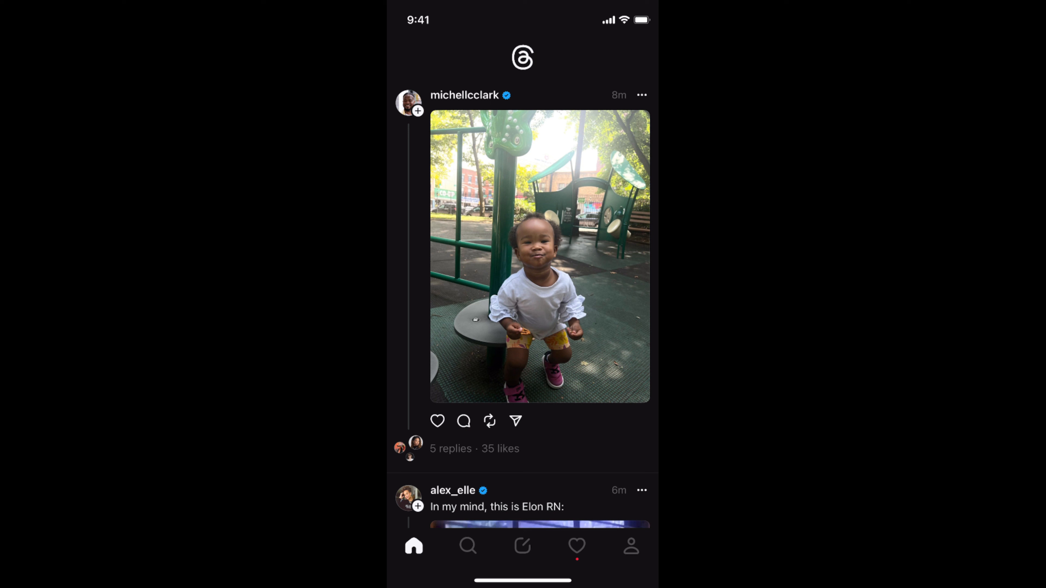
# Step: Go to your own profile and start editing its details
pyautogui.click(630, 546)
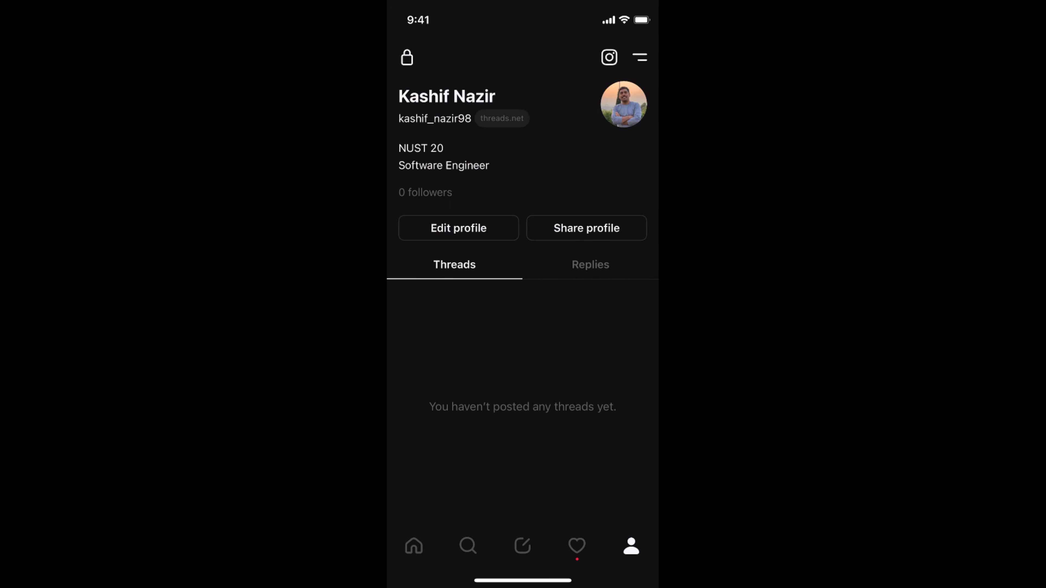
pyautogui.click(458, 228)
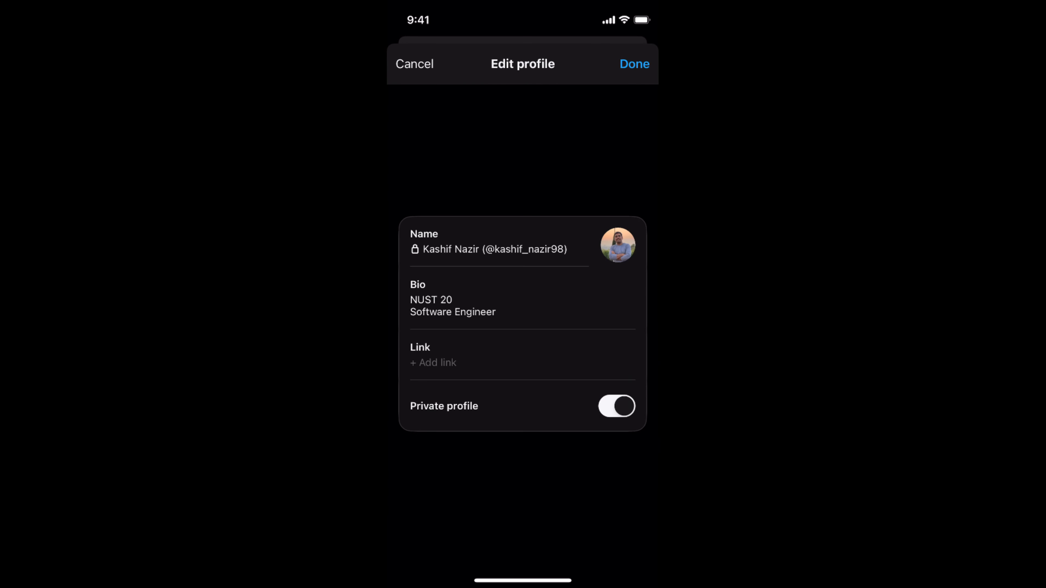
# Step: Bring up the profile picture change options from the edit form
pyautogui.click(618, 245)
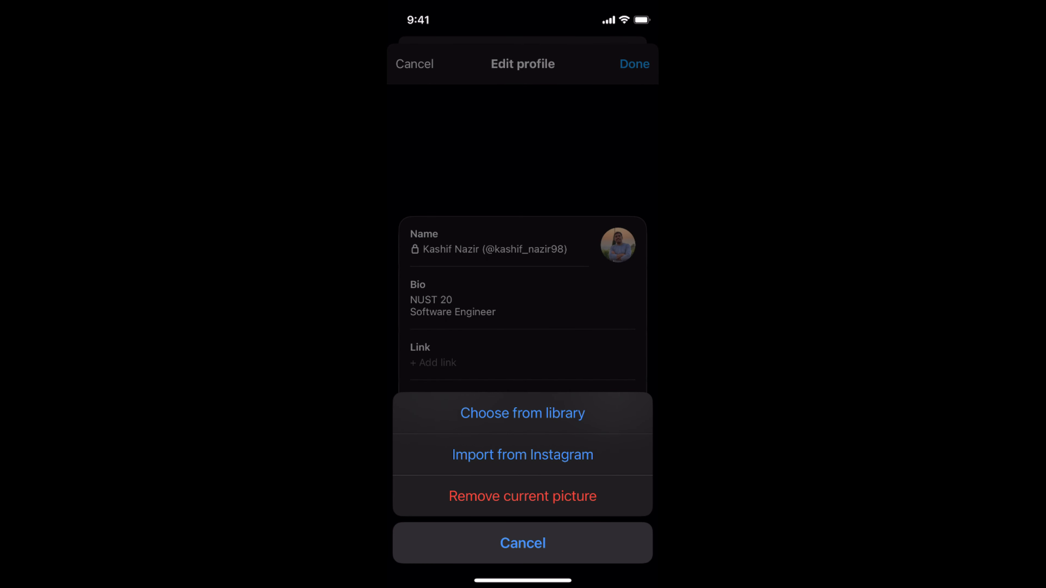
# Step: Choose from library and select the accounting software logos photo as the new picture
pyautogui.click(522, 413)
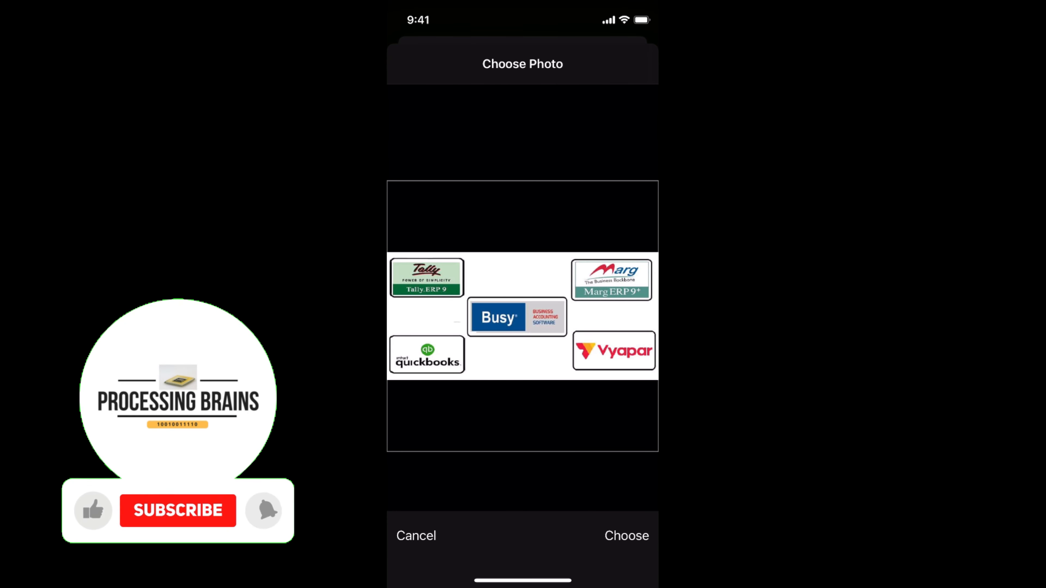
pyautogui.click(178, 510)
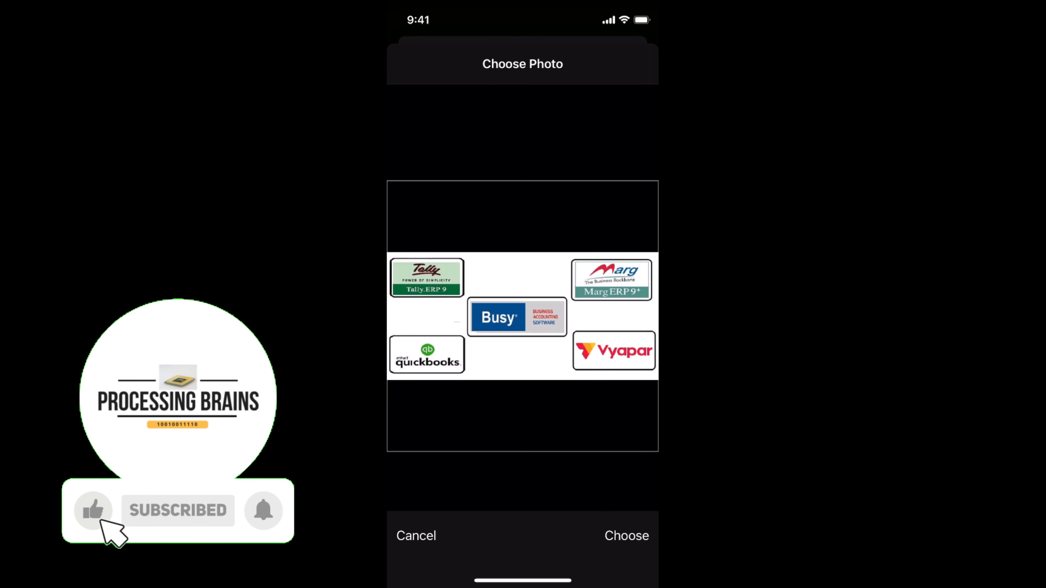